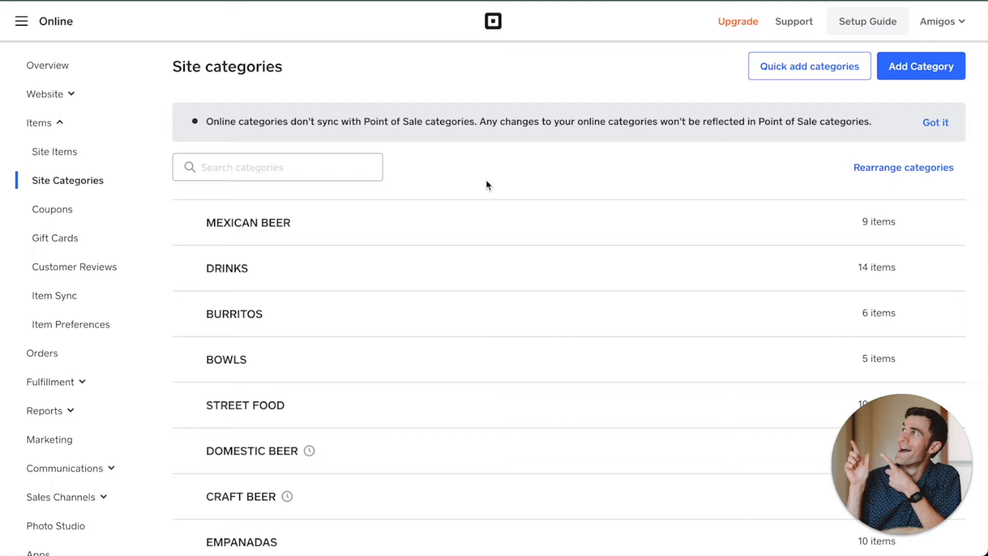
mouse_move(547, 163)
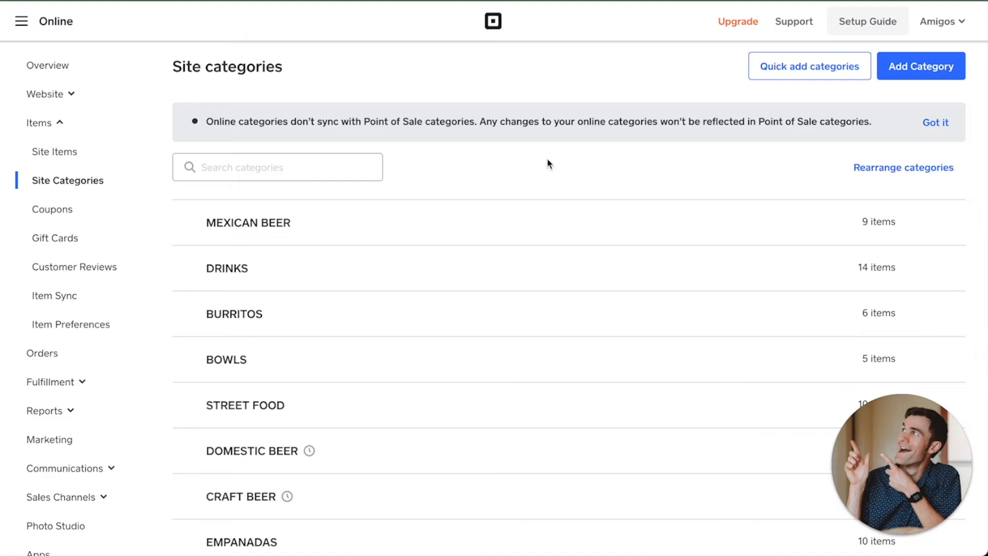
mouse_move(892, 96)
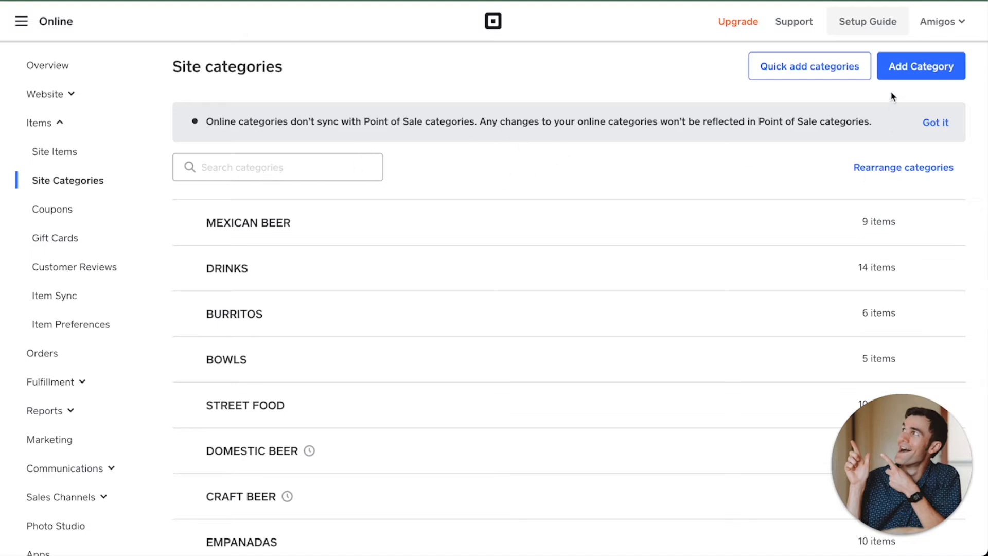
mouse_move(44, 94)
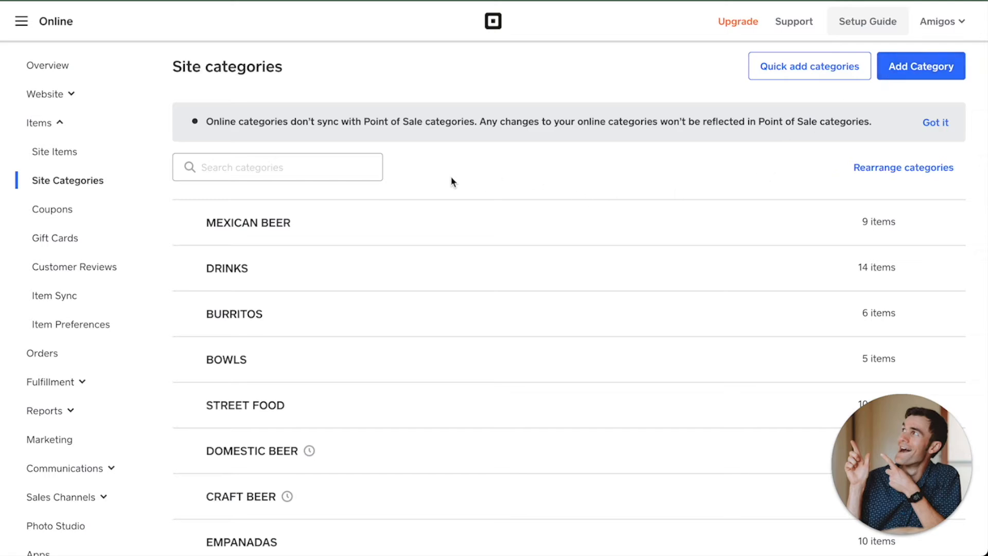
mouse_move(463, 180)
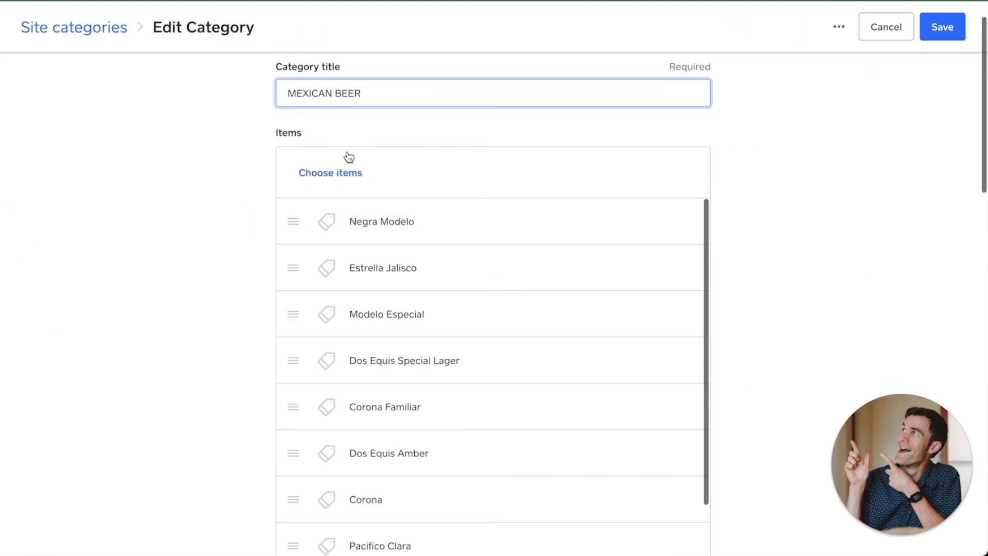
left_click(330, 171)
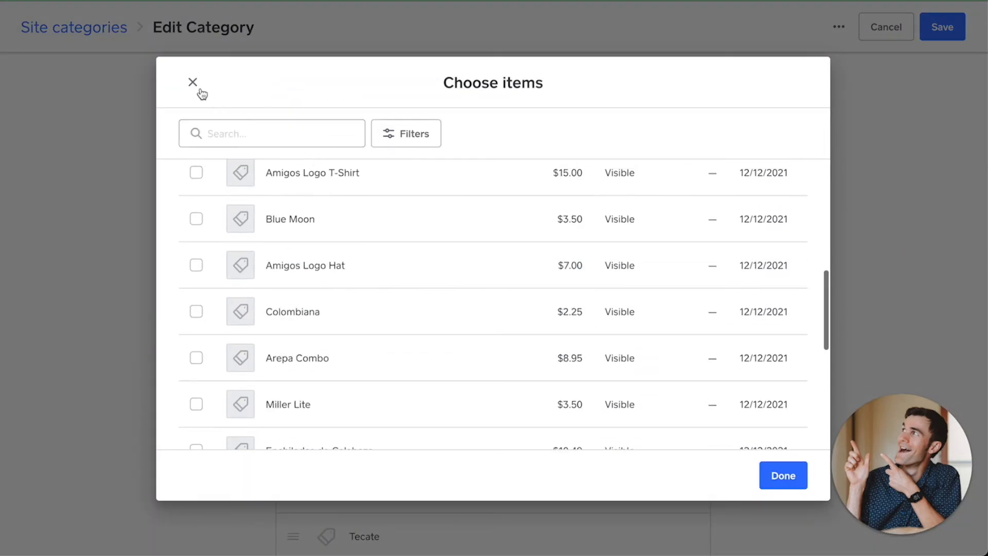
left_click(193, 82)
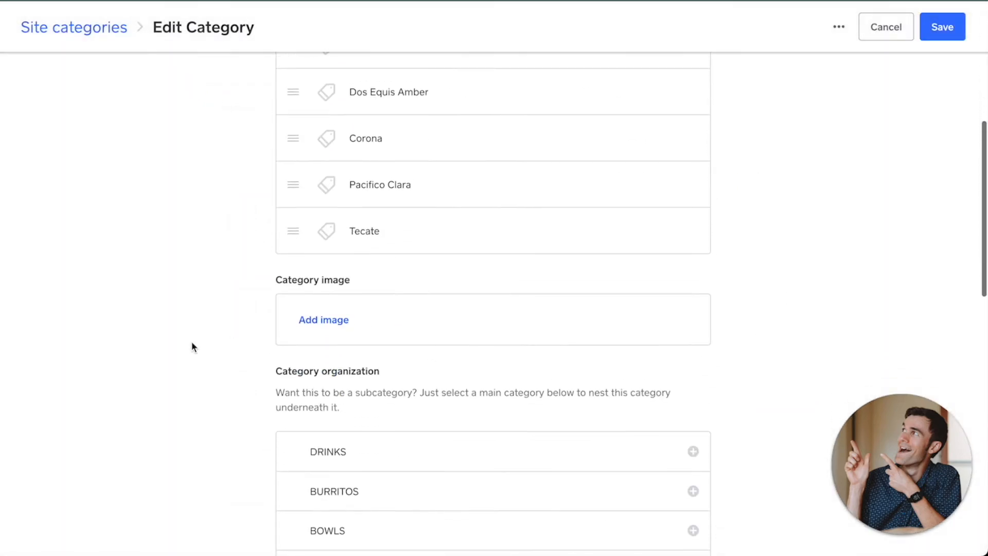
Scroll the Mexican Beer edit form down to its Availability settings.
scroll("down", 3)
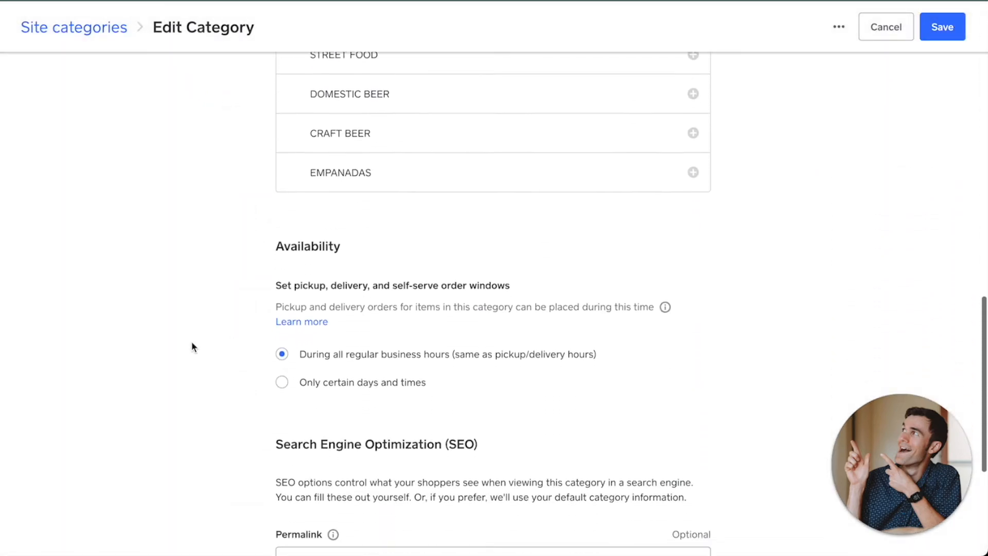
scroll("down", 3)
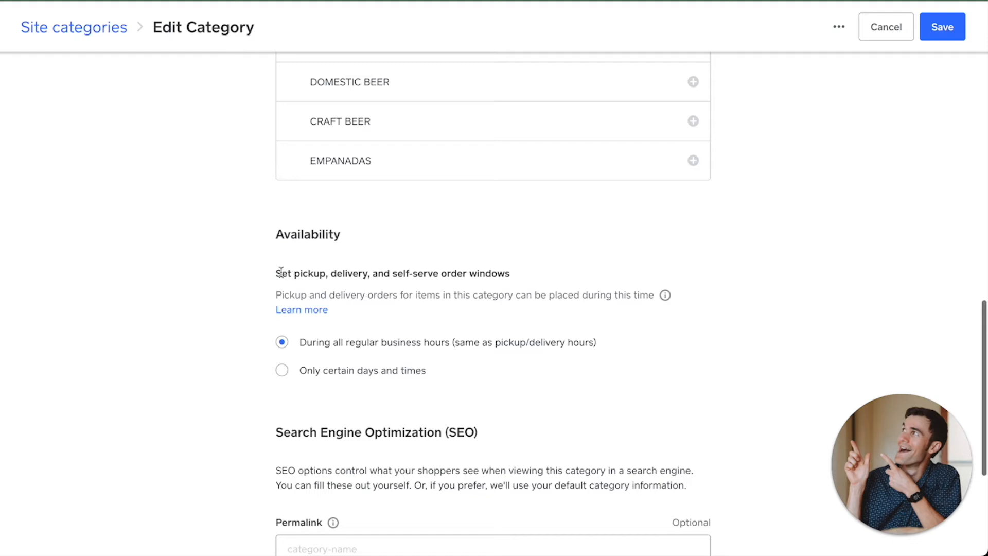
left_click_drag(299, 273, 507, 273)
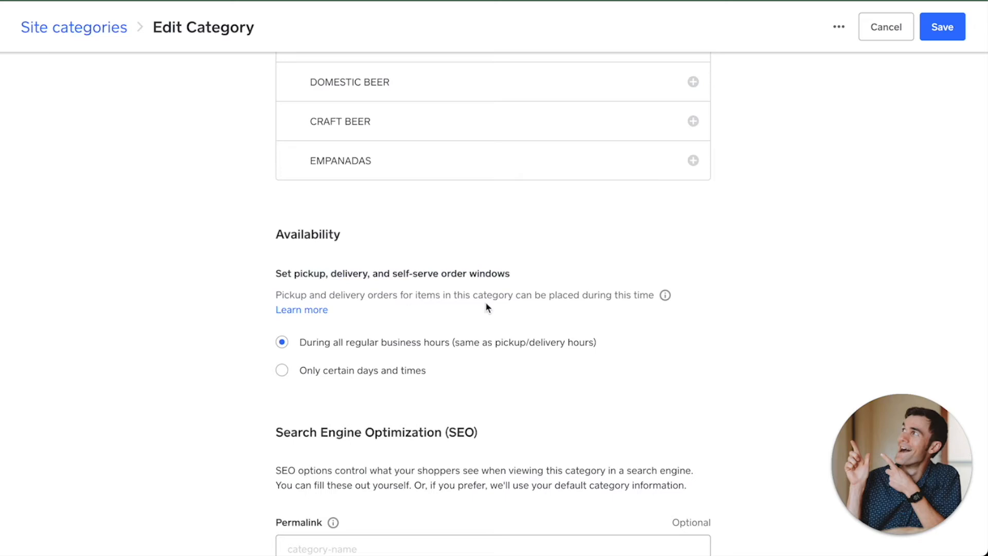
mouse_move(415, 286)
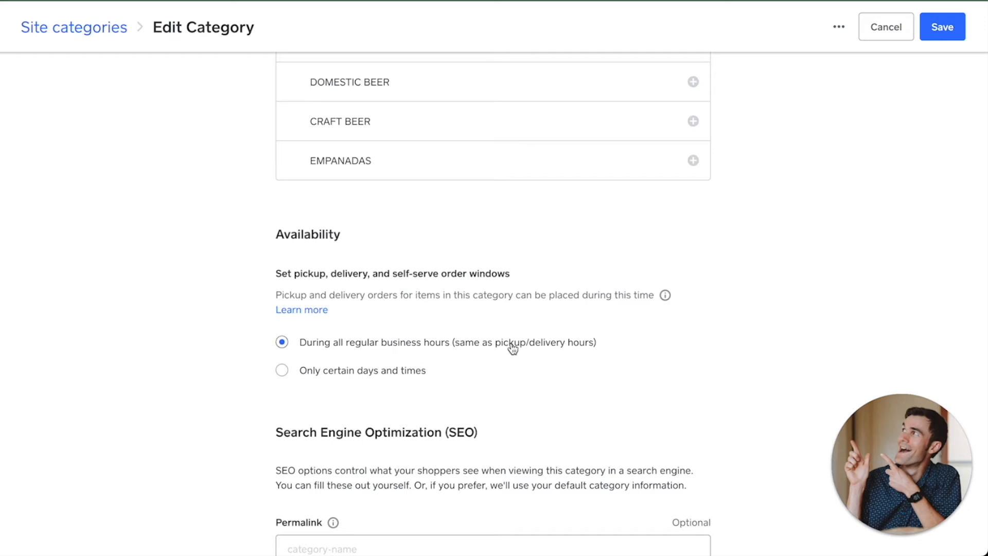
mouse_move(511, 335)
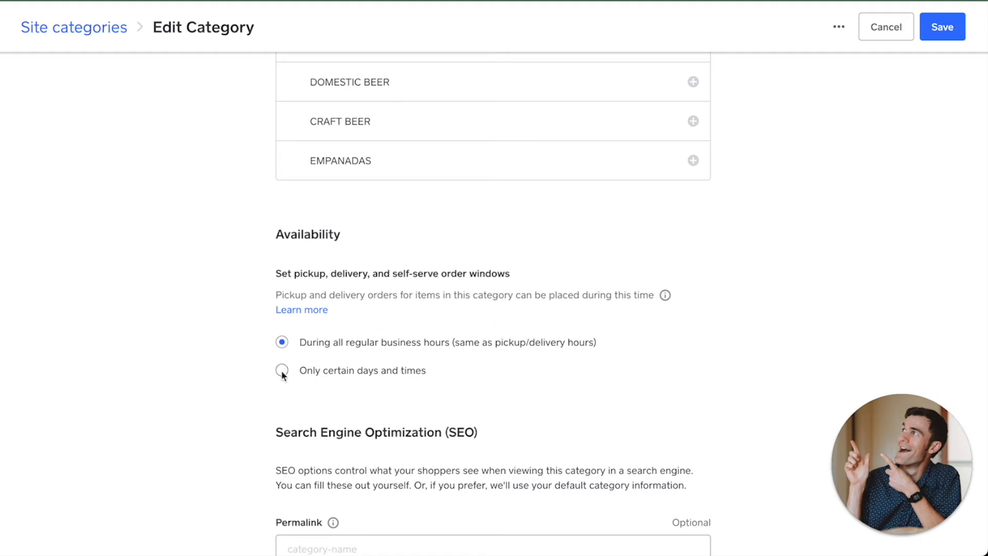
Switch Mexican Beer to certain days and times, turn off Sunday, and end Monday at 11:00.
left_click(281, 370)
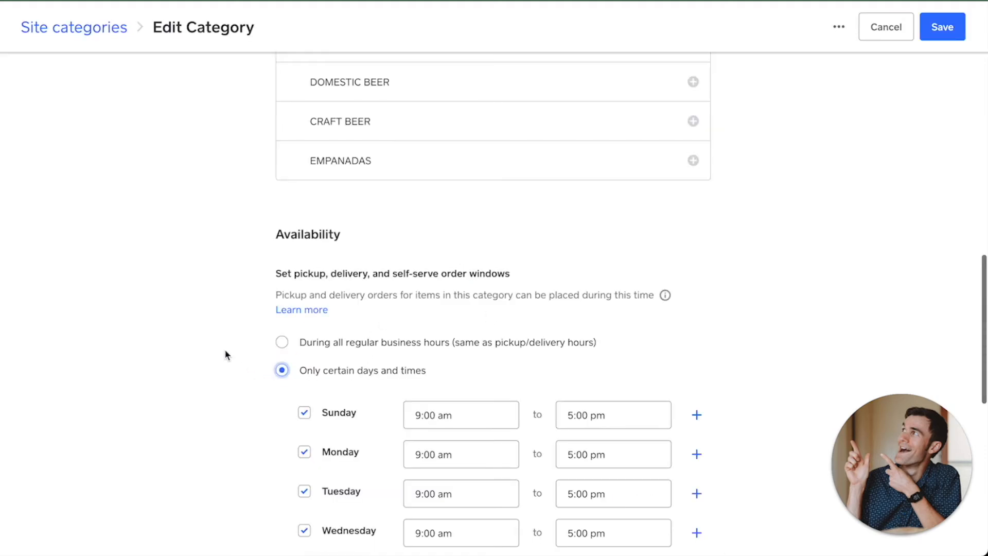
scroll("down", 3)
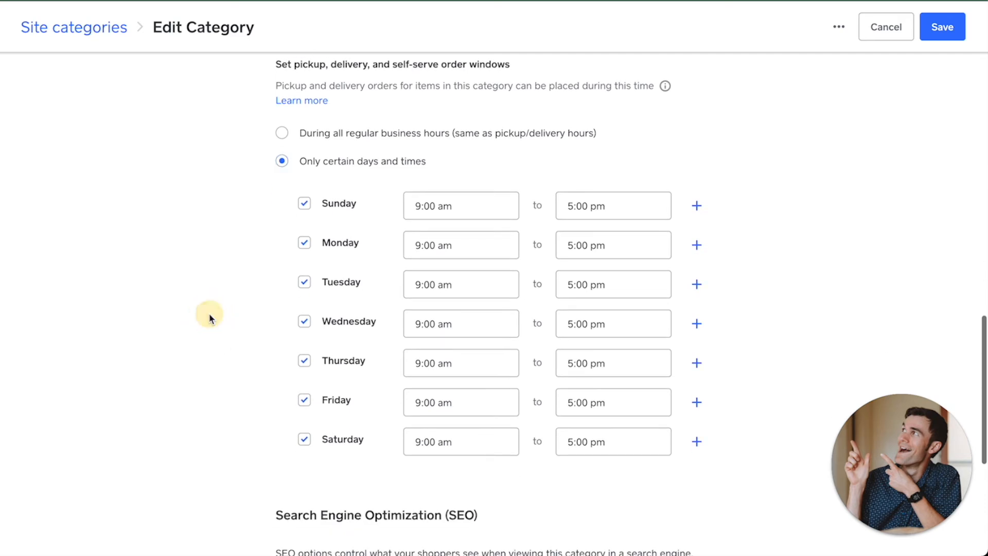
mouse_move(293, 211)
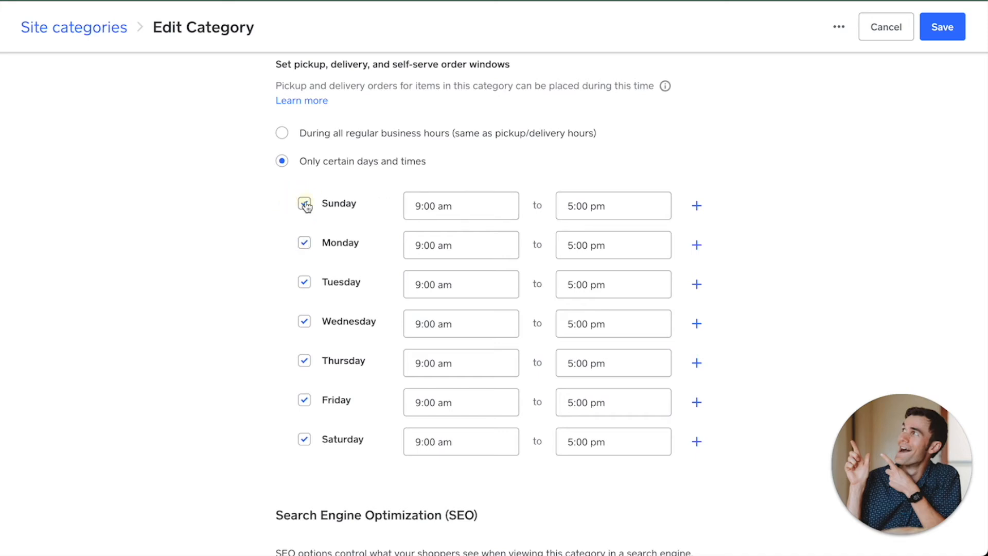
left_click(304, 203)
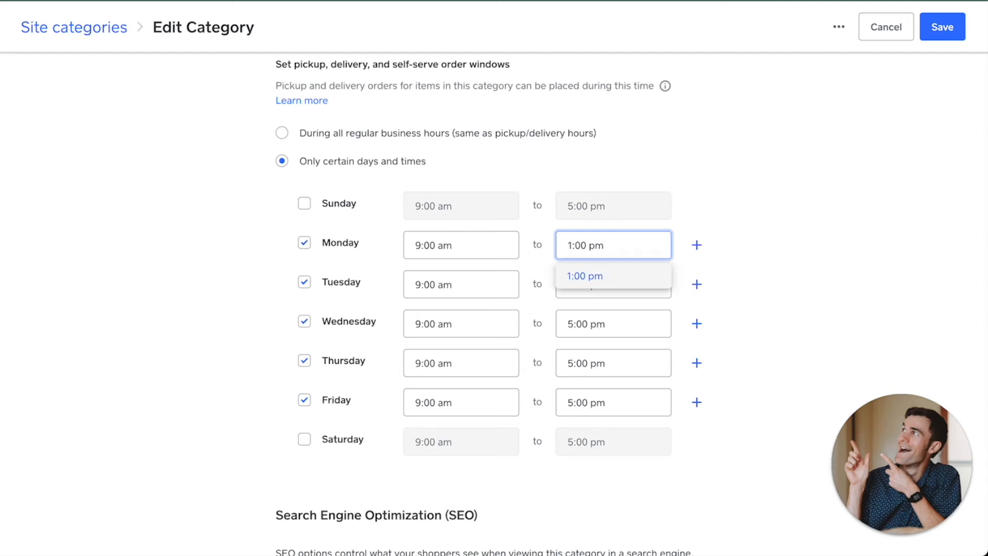
type("11:00 pm")
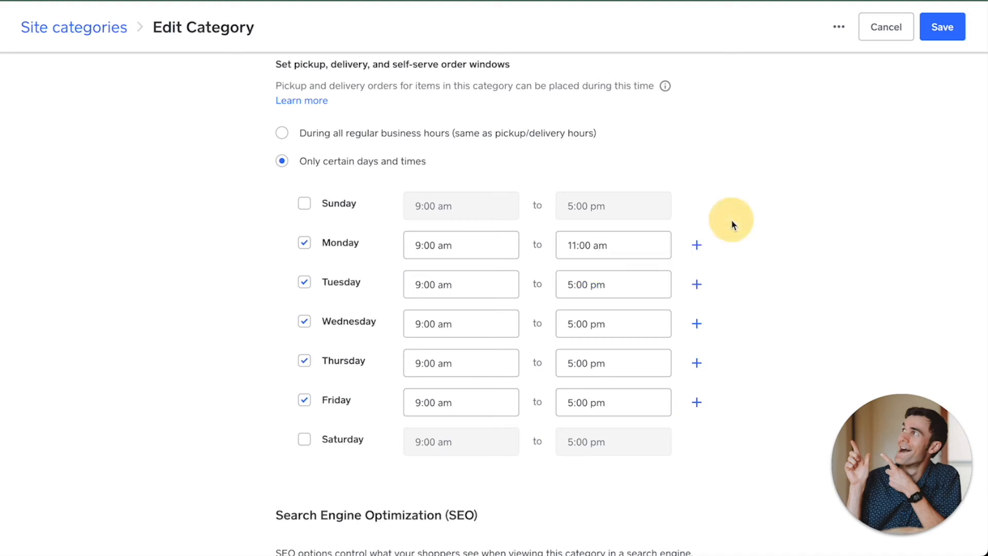
Add a second Monday window for Mexican Beer from 4:00 pm to 9:00 pm.
left_click(696, 245)
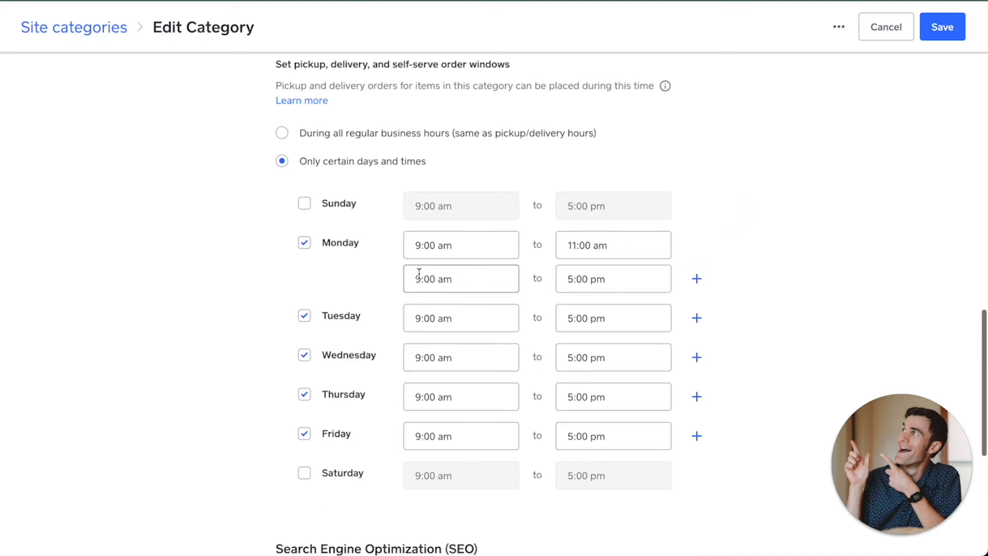
left_click(460, 279)
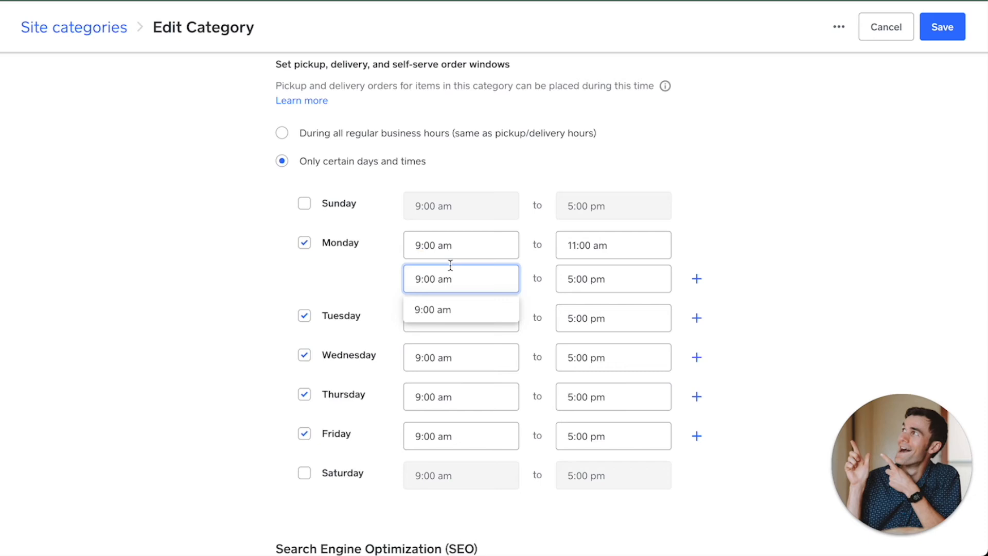
left_click(441, 278)
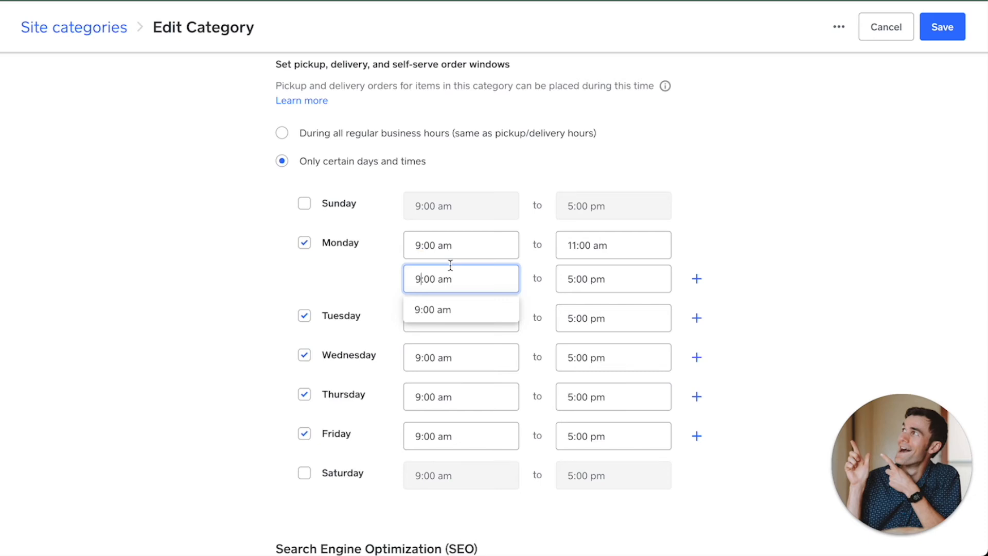
key("Backspace")
type("4")
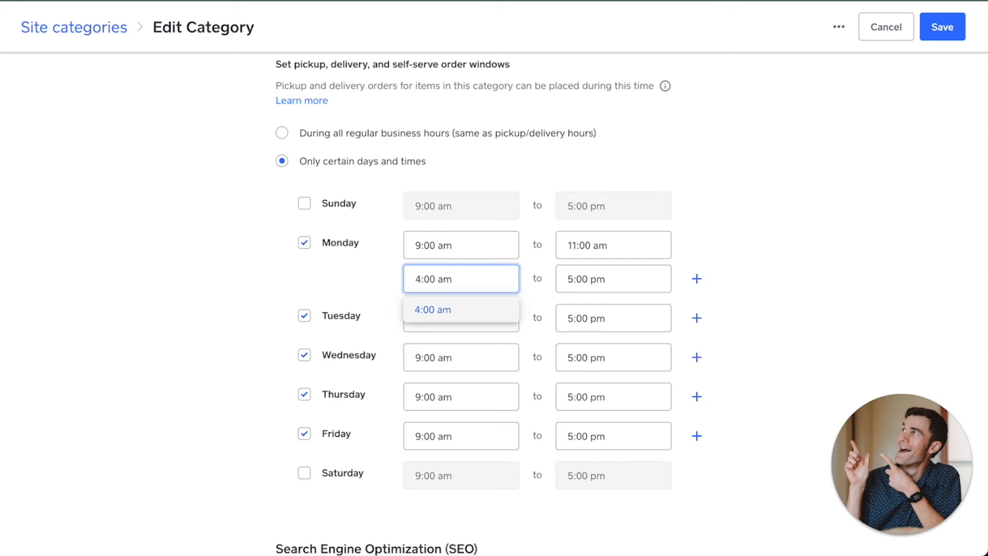
type("pm")
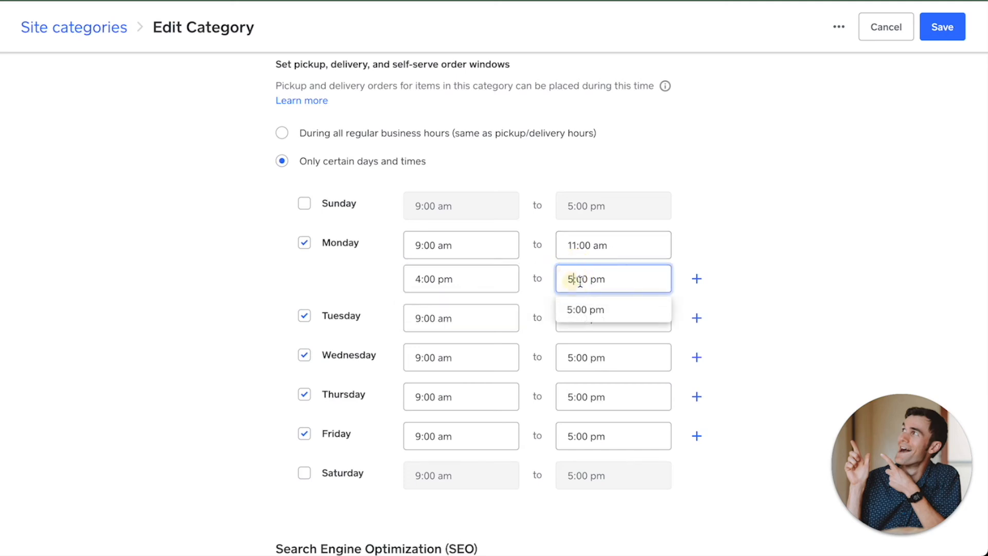
type("9:00 pm")
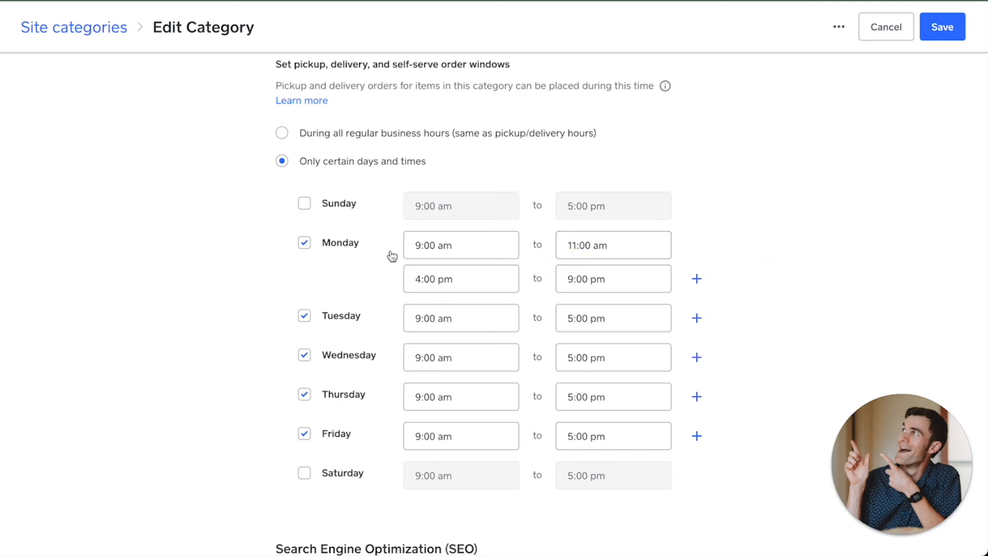
mouse_move(449, 265)
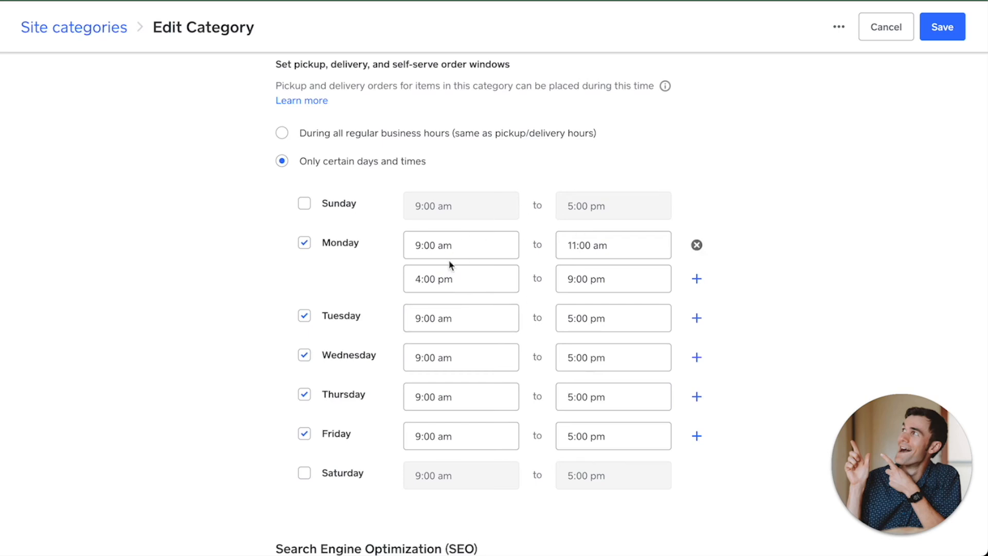
mouse_move(696, 245)
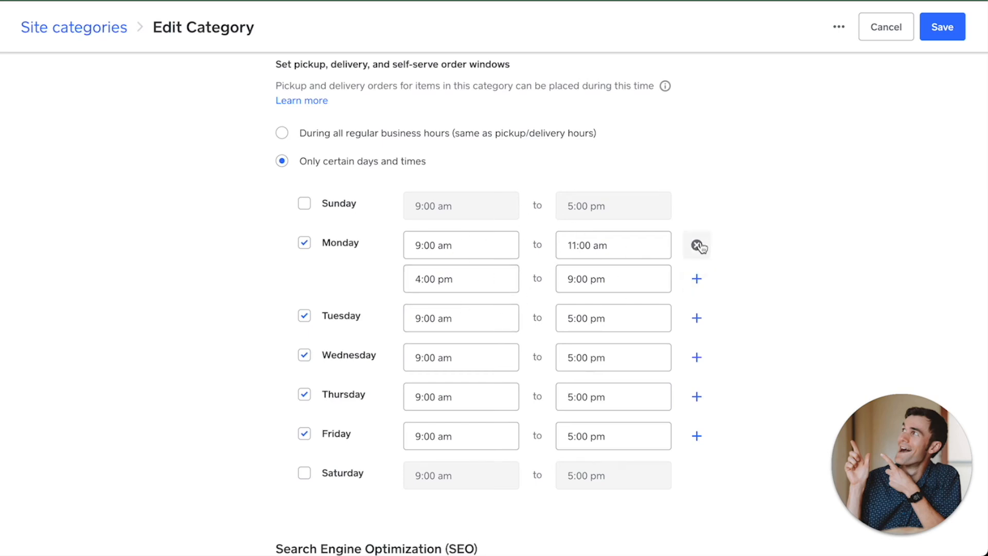
mouse_move(664, 263)
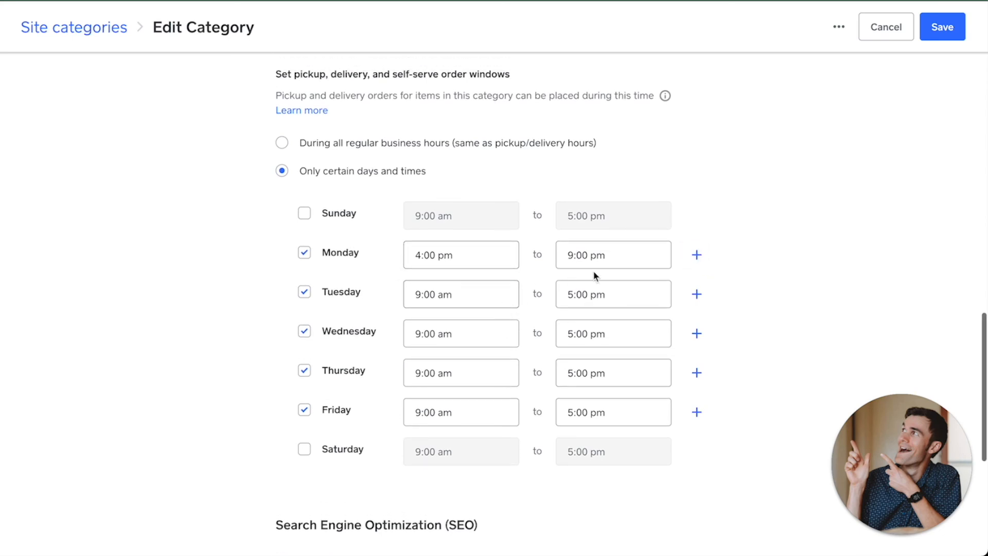
mouse_move(536, 255)
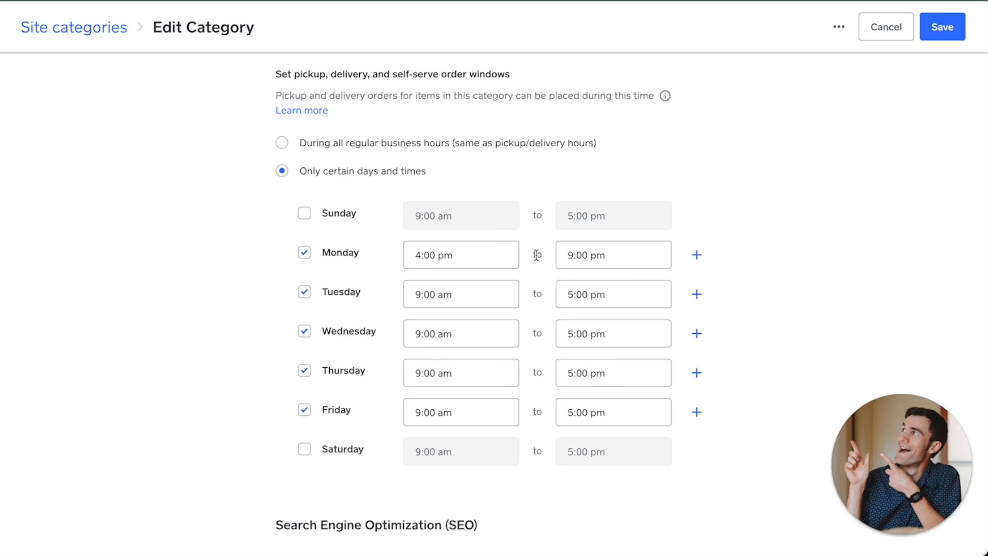
scroll("down", 3)
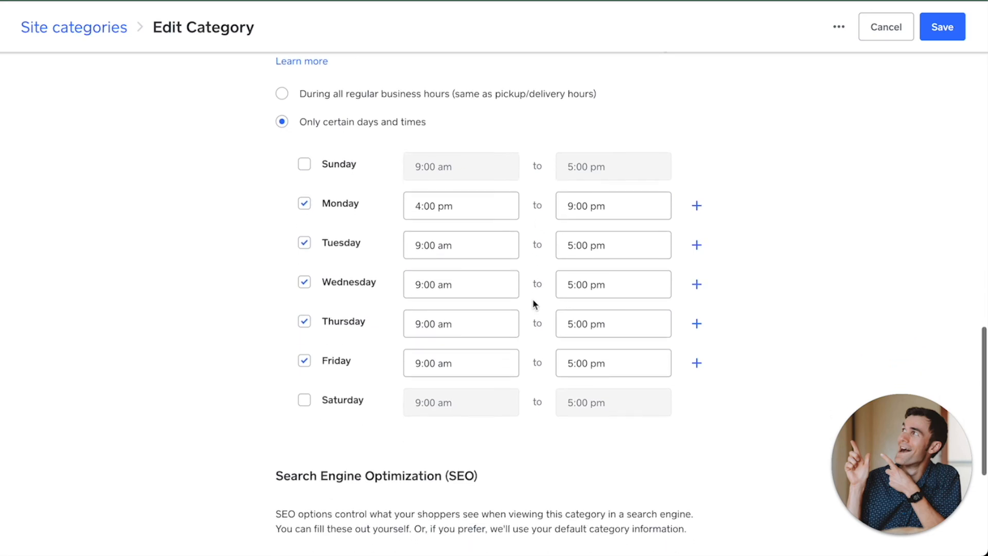
scroll("down", 3)
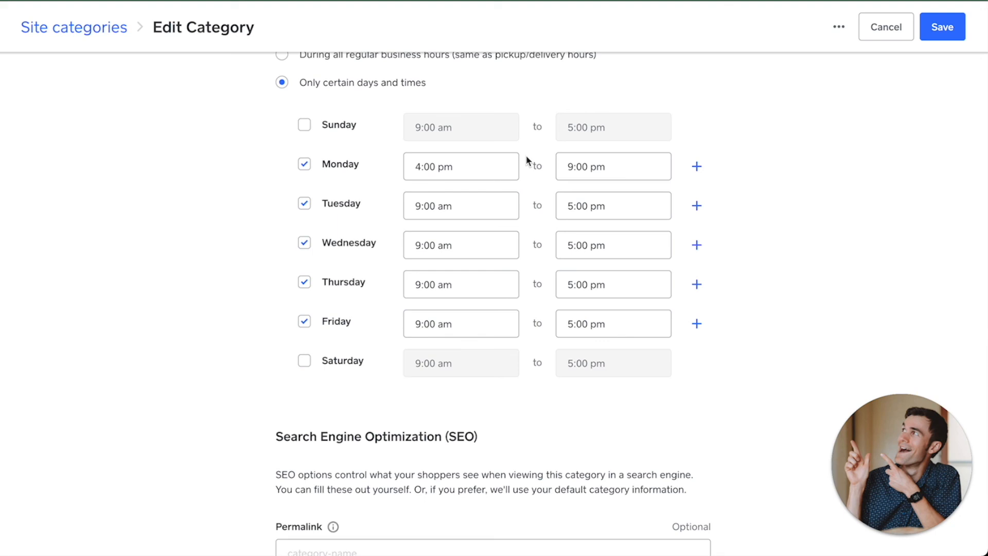
mouse_move(796, 227)
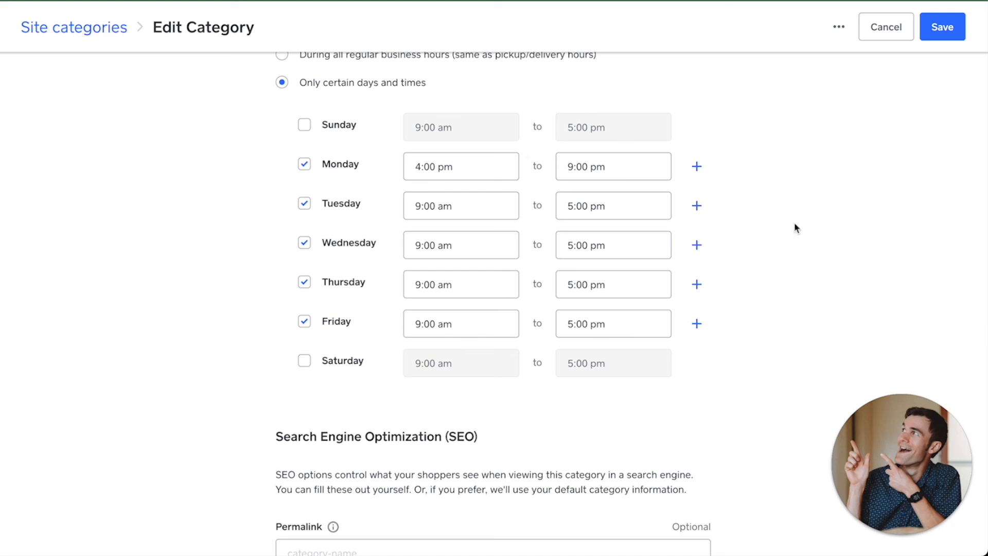